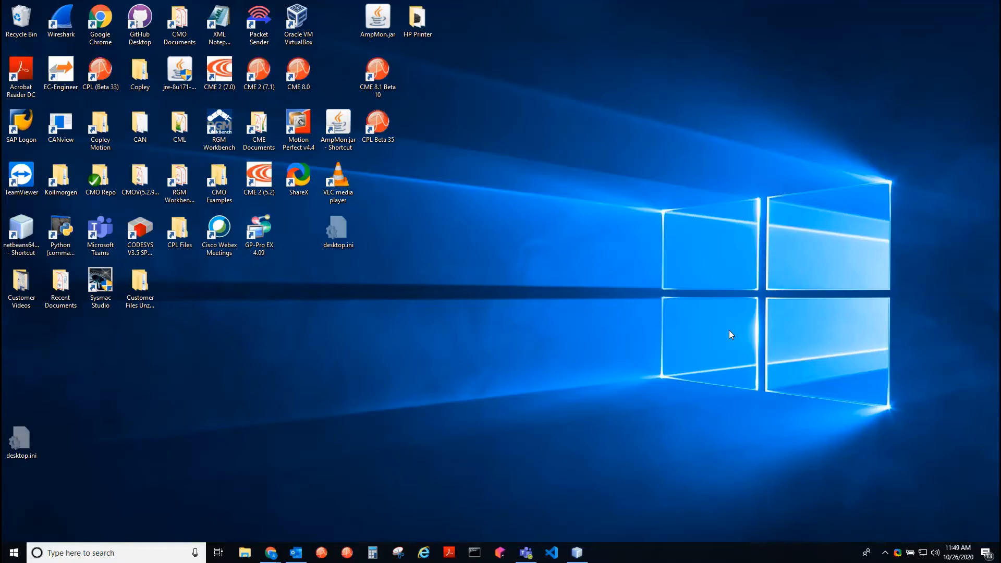
mouse_move(670, 310)
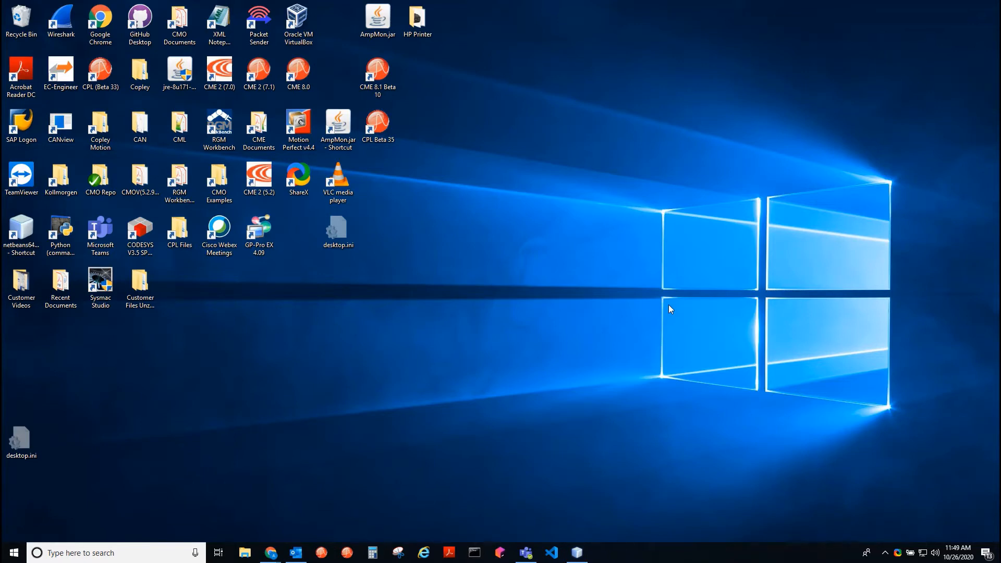
mouse_move(605, 265)
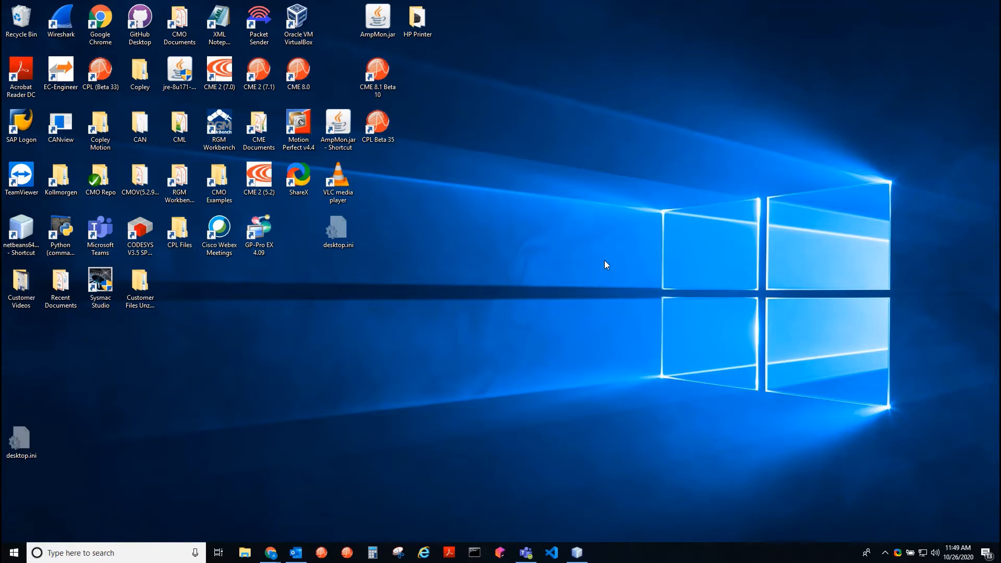
mouse_move(582, 341)
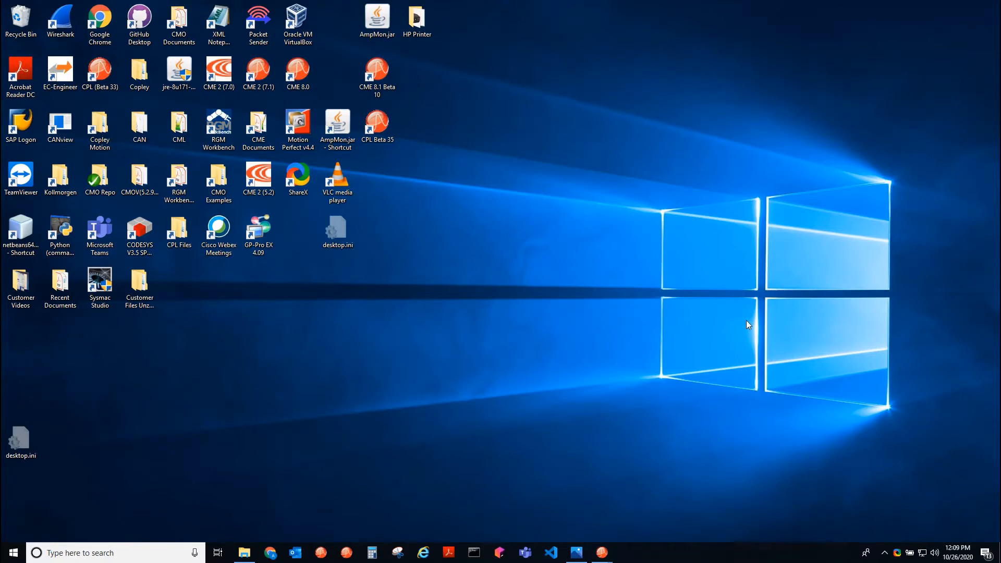
mouse_move(643, 517)
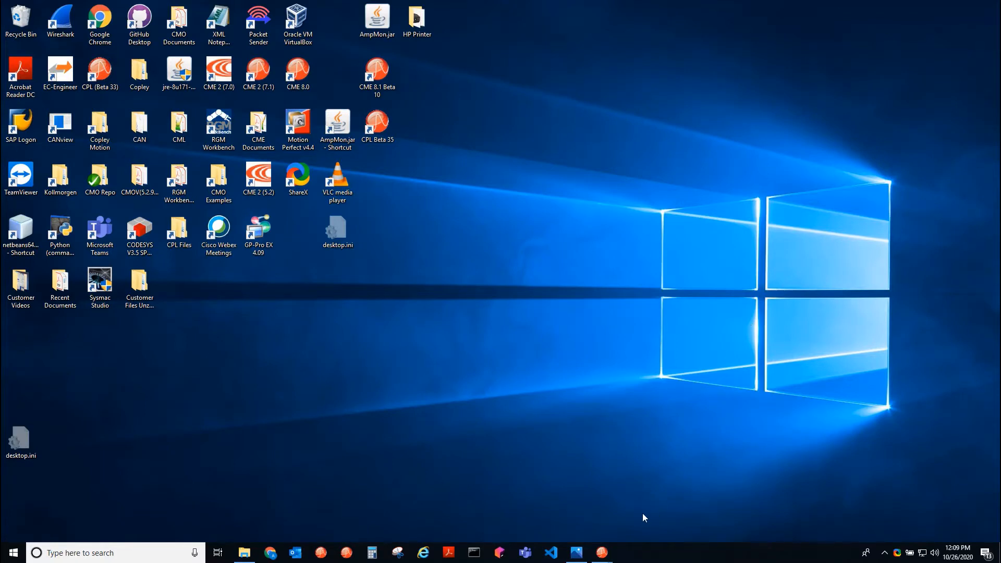
mouse_move(628, 521)
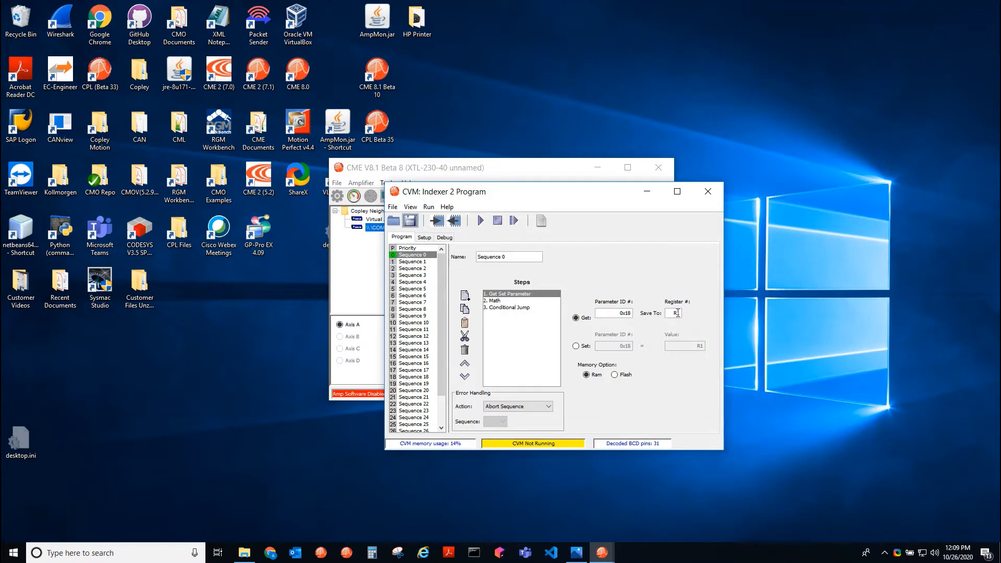
Review the Math step (adds 1 to R2) and the Conditional Jump step (targets step 1)
click(494, 301)
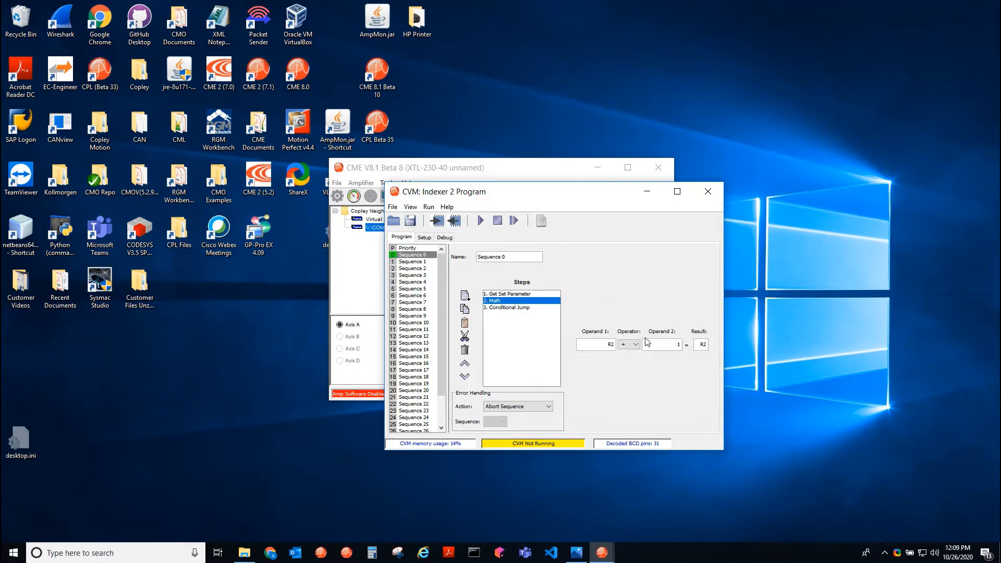
click(507, 307)
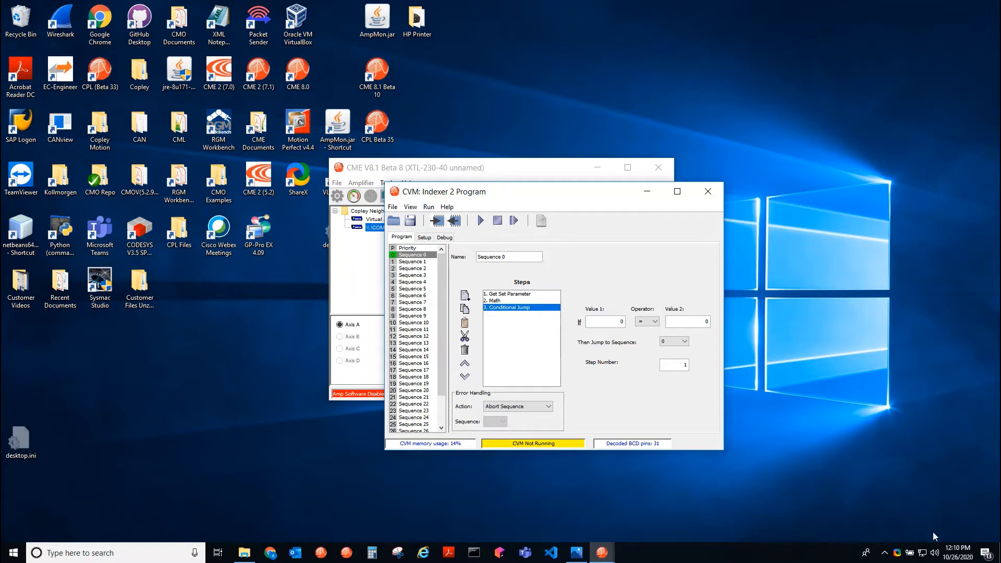
Note the clock time, start the CVM program running, and show the live register values
click(953, 552)
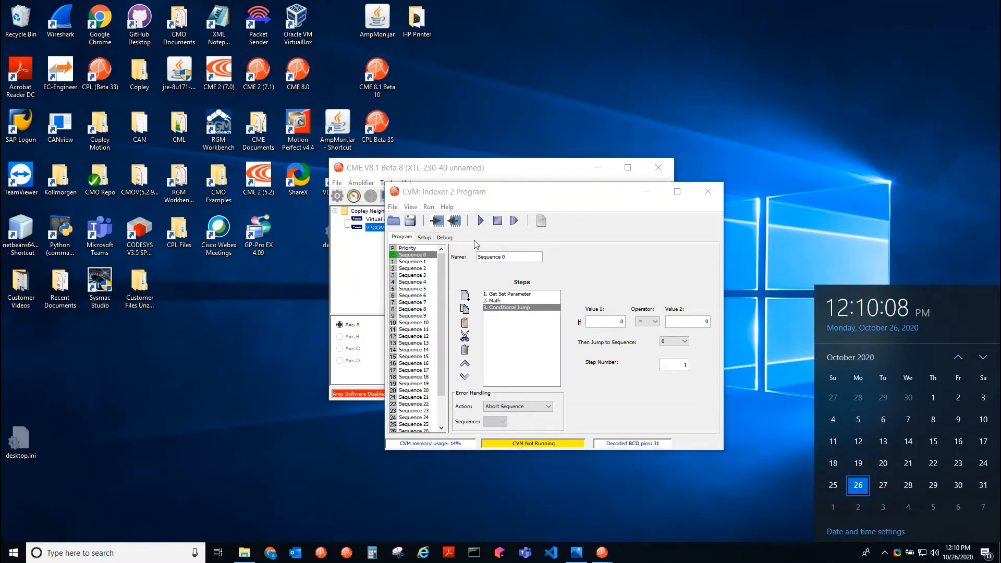
click(480, 220)
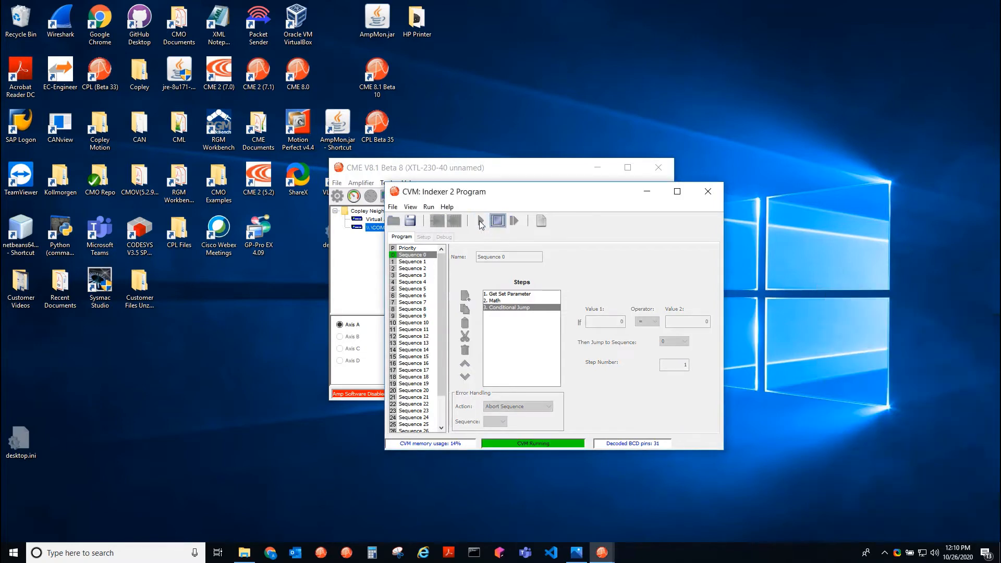
click(410, 207)
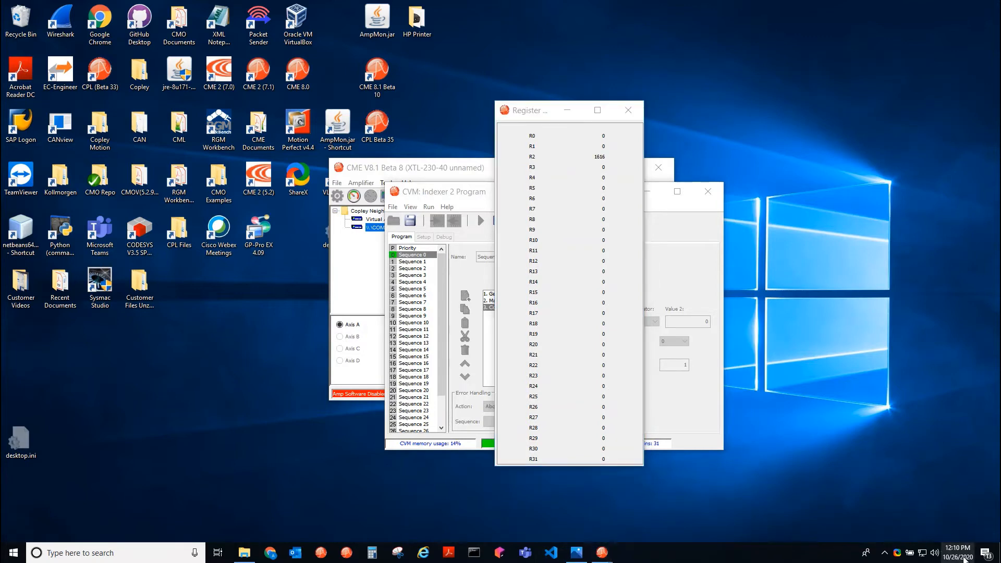
After about a minute by the clock, stop the CVM program and bring the register view forward showing R2 at 6929
click(957, 552)
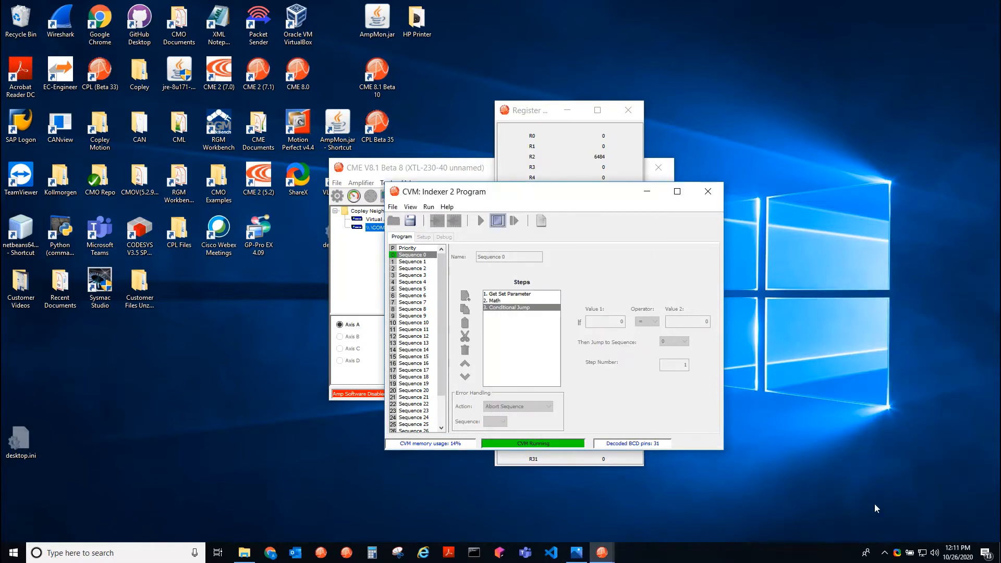
click(957, 552)
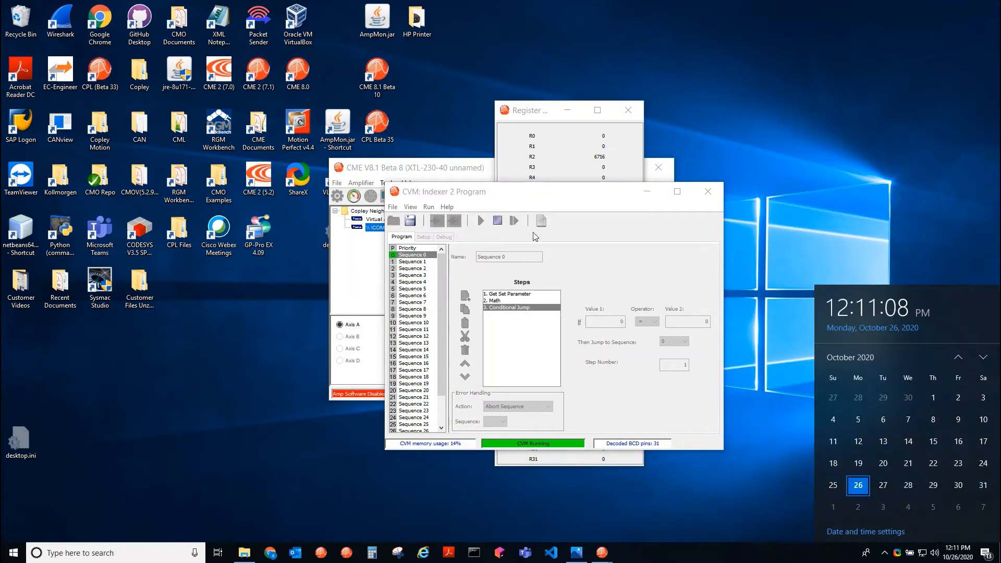
click(497, 220)
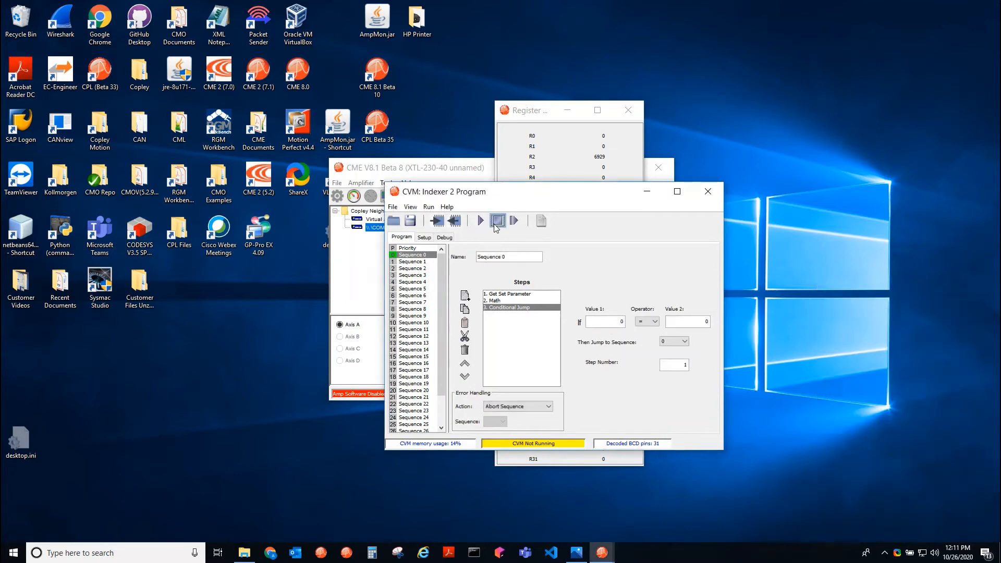
click(540, 110)
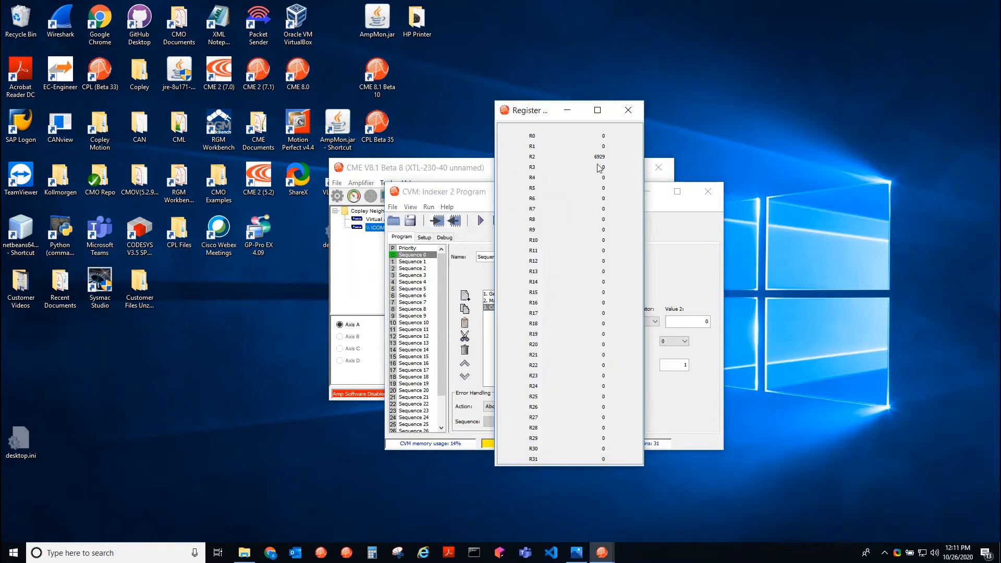
mouse_move(404, 528)
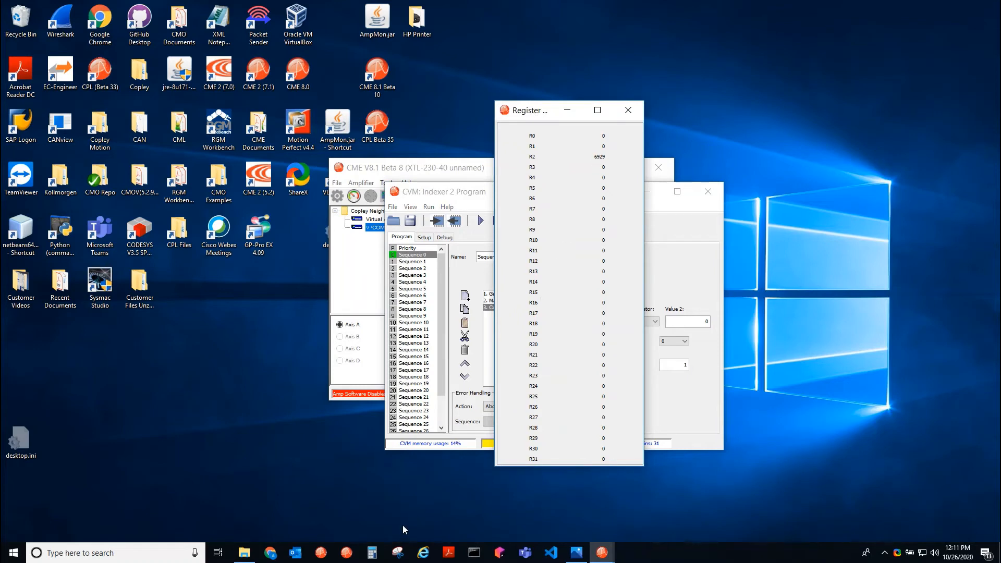
In Calculator compute 6929 ÷ 60000 = 0.11548, then its reciprocal, about 8.66
click(372, 553)
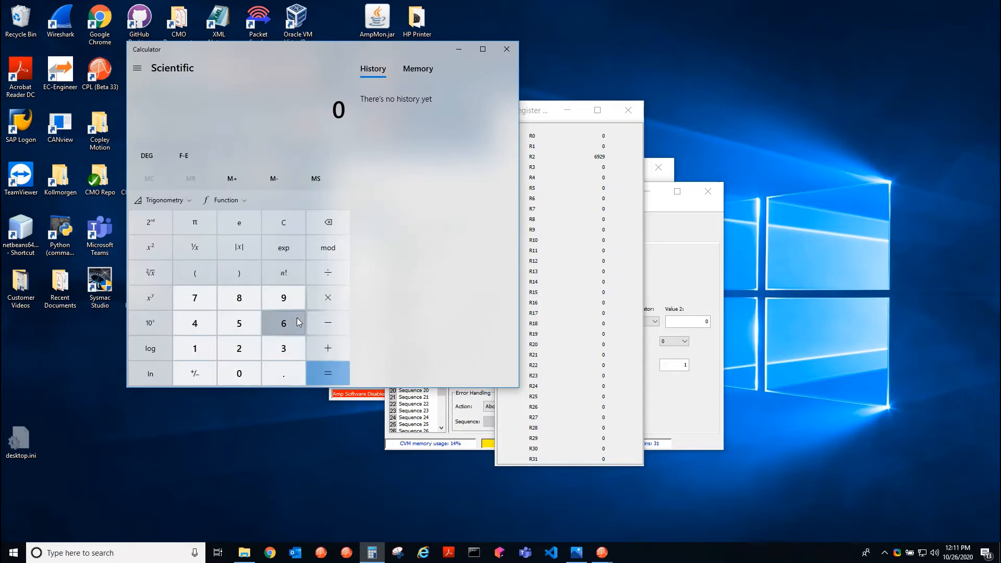
click(283, 324)
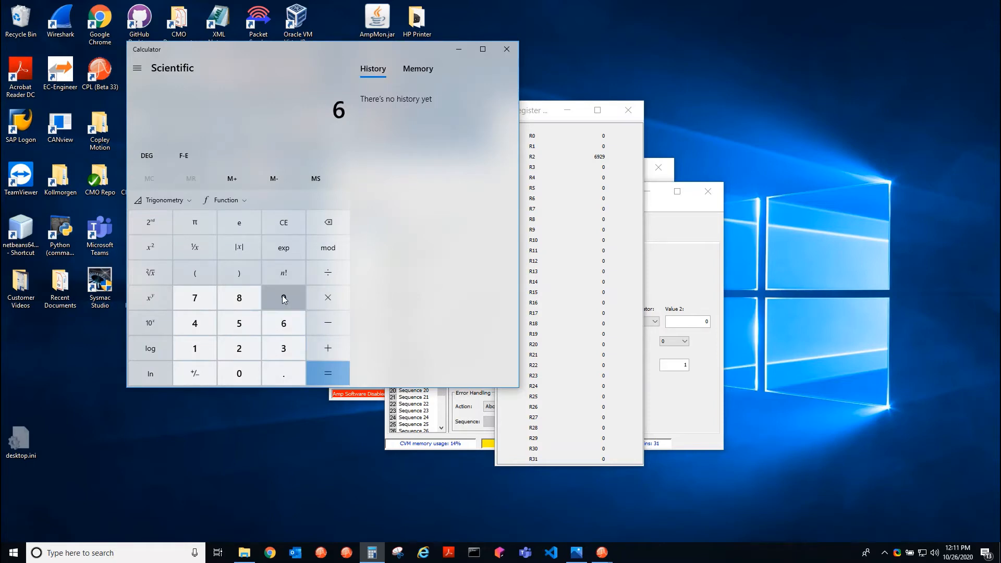
click(282, 298)
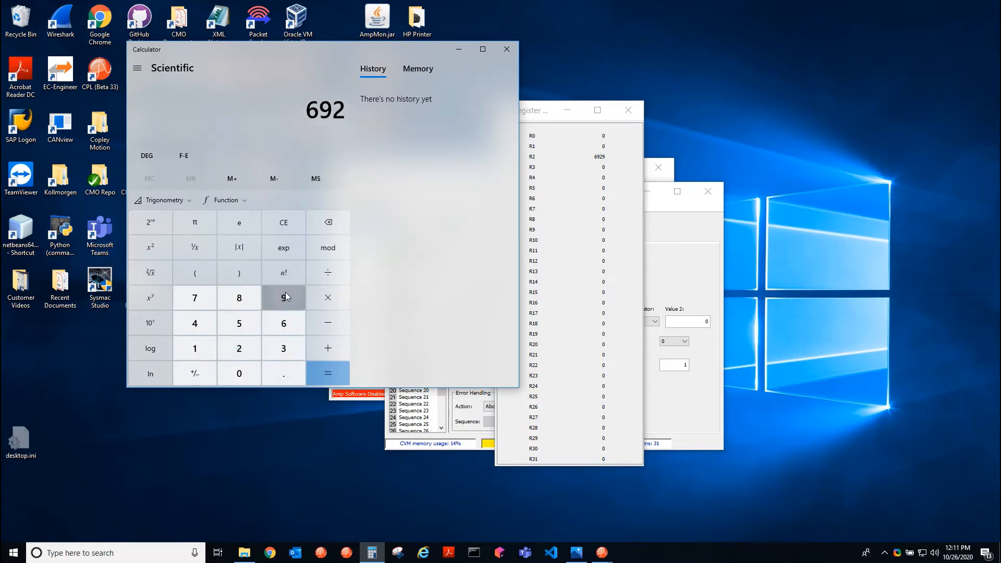
click(282, 323)
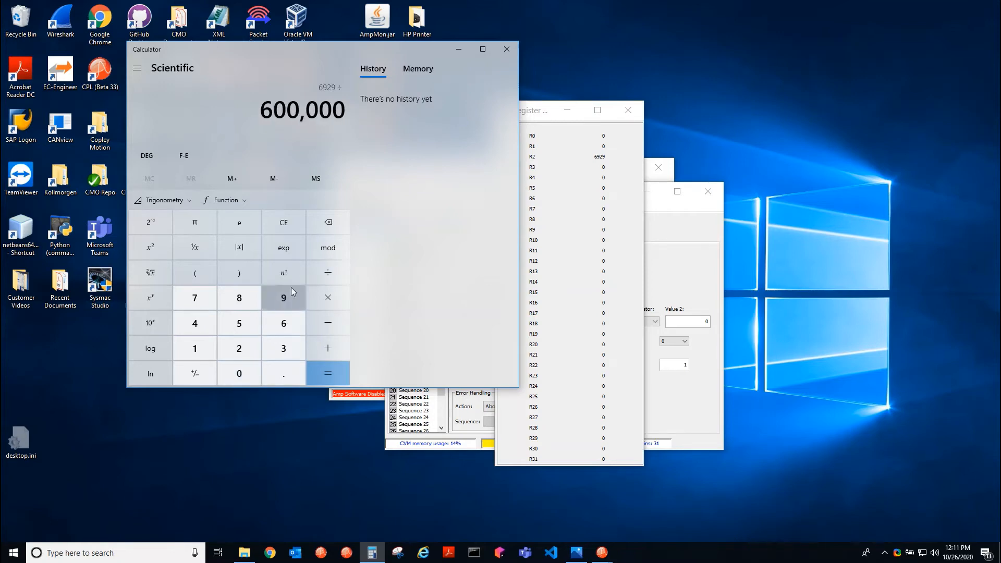
click(327, 373)
text(0.11548)
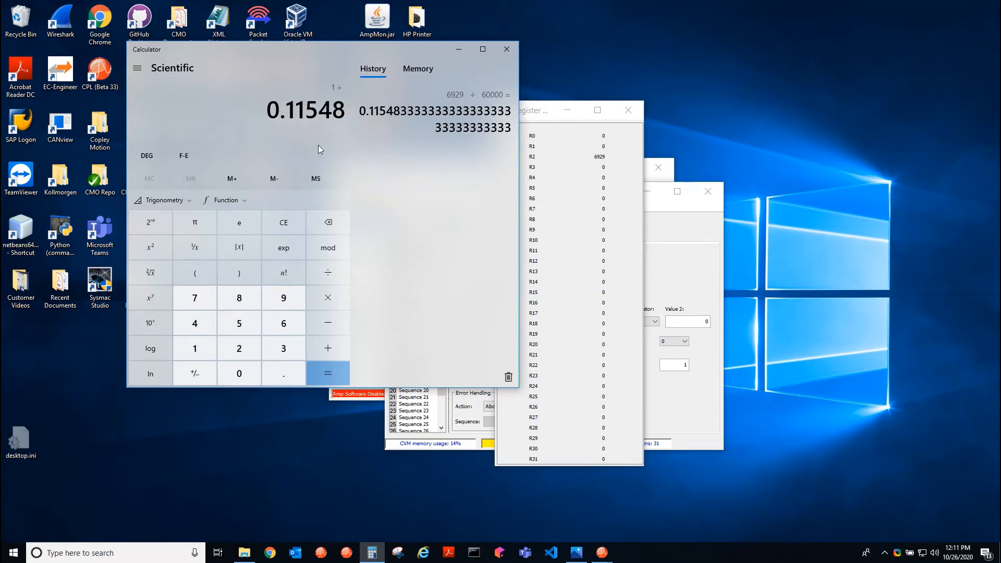
click(283, 347)
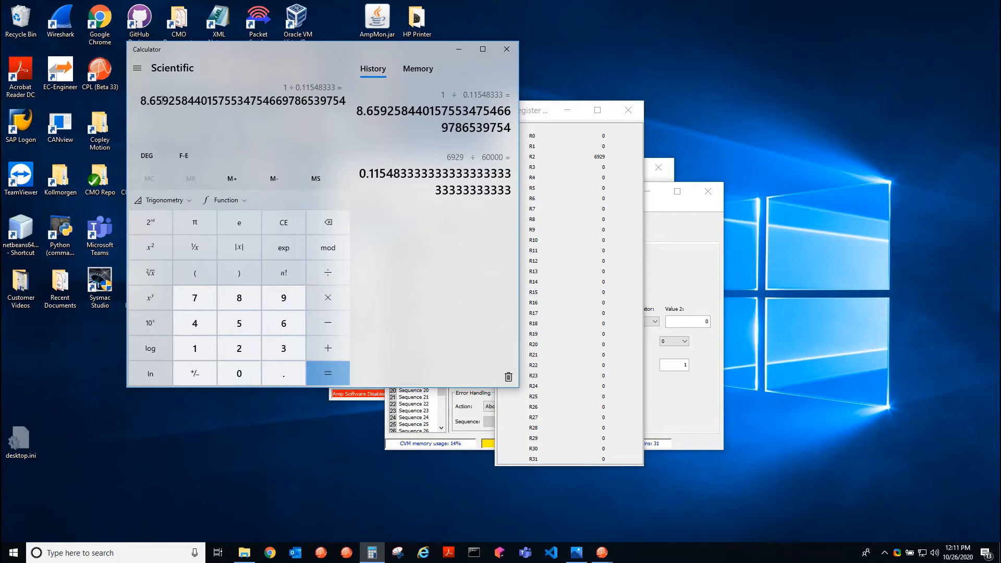
mouse_move(759, 208)
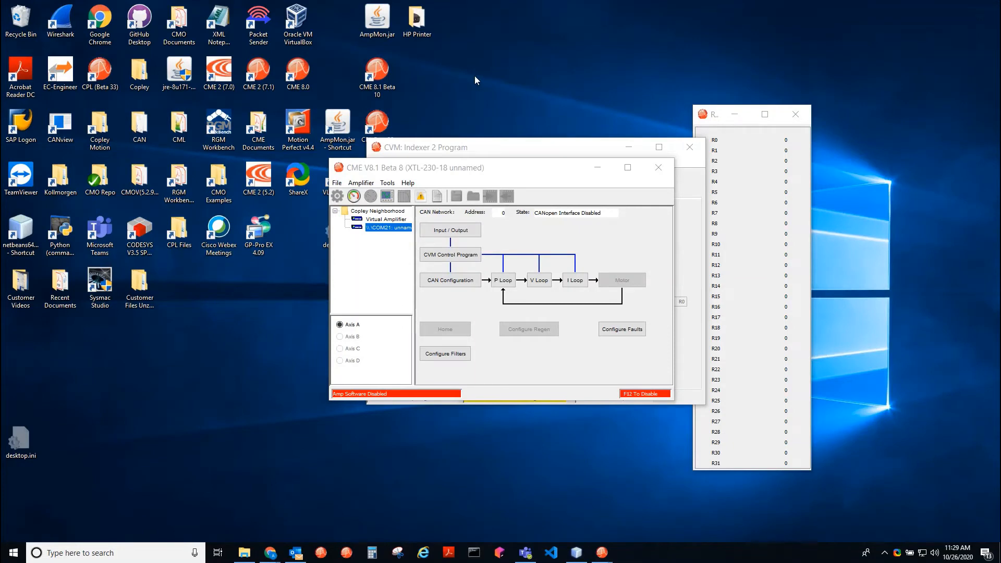
mouse_move(481, 68)
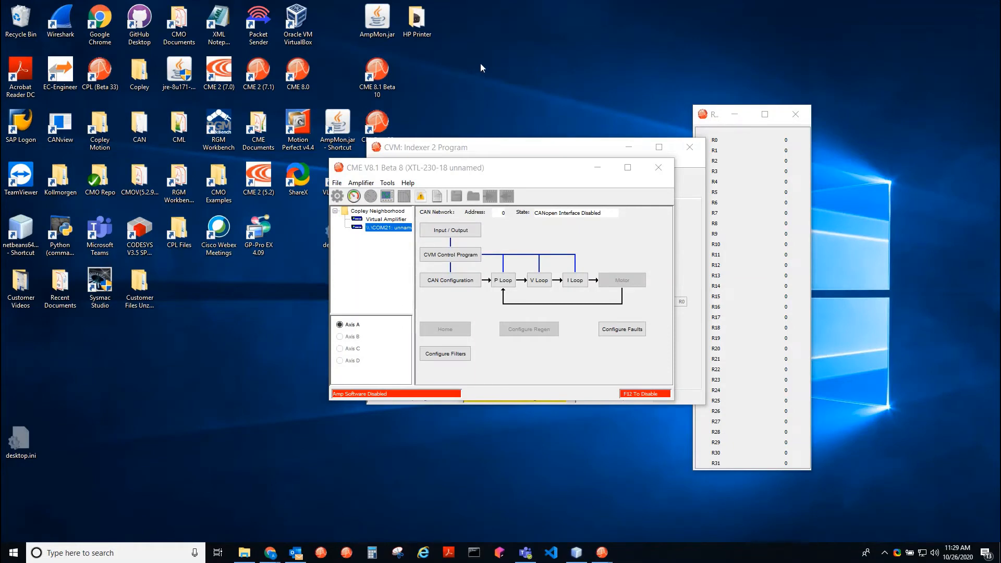
mouse_move(406, 173)
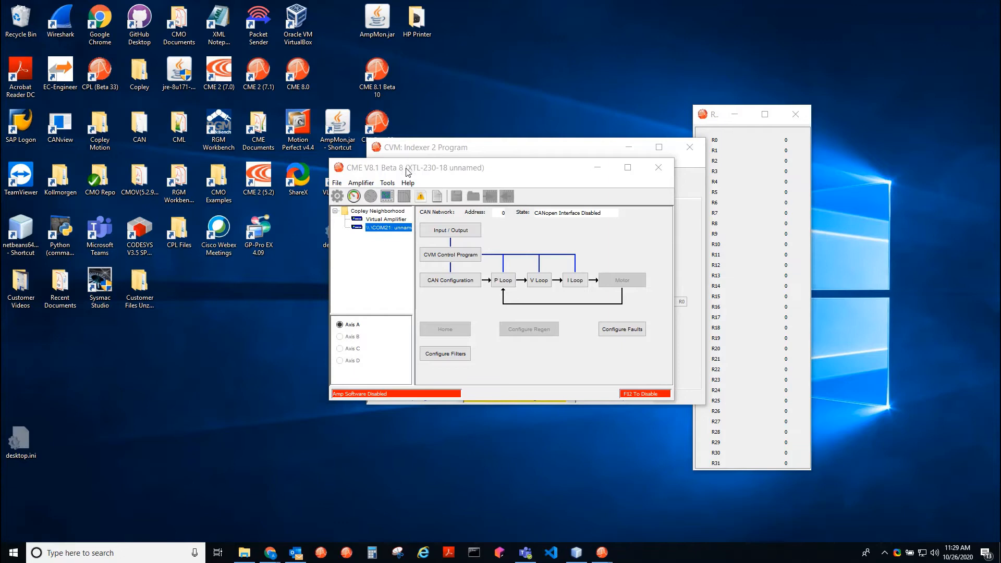
Focus the amplifier main window and bring up the CVM Indexer 2 Program editor
click(450, 254)
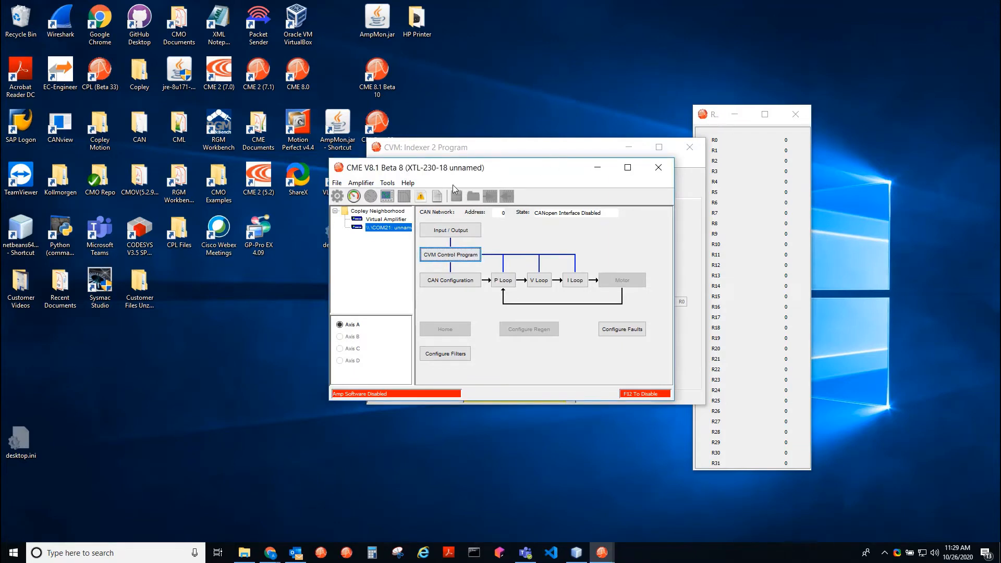
click(424, 147)
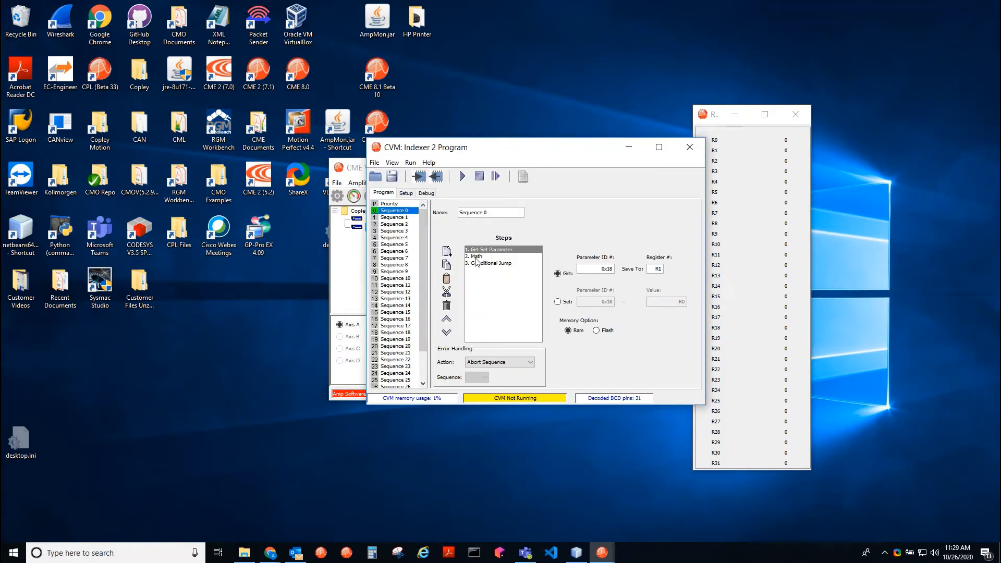
click(475, 256)
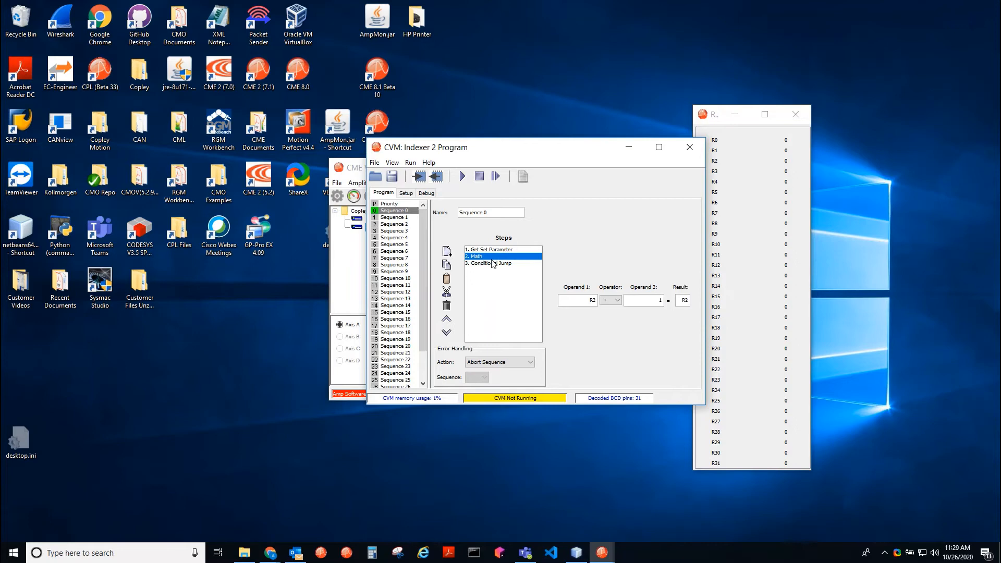
click(494, 249)
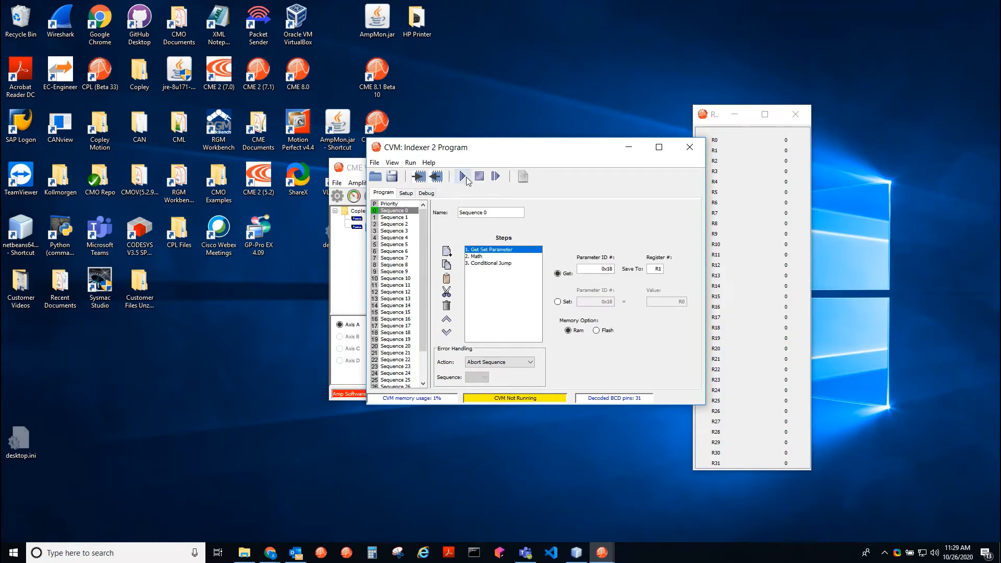
click(955, 552)
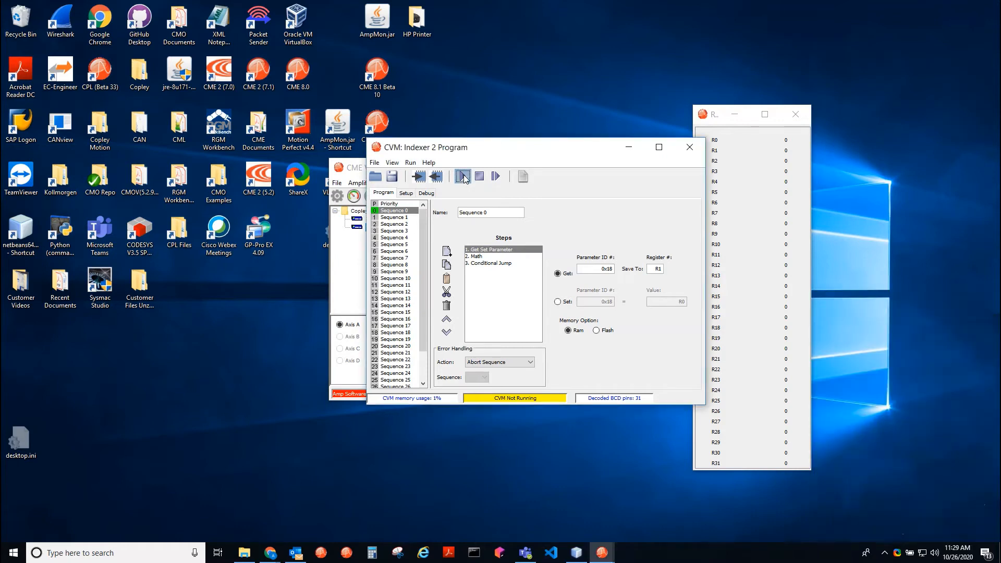
Run the CVM program for about a minute by the clock, then stop it, leaving R2 at 190647
click(462, 176)
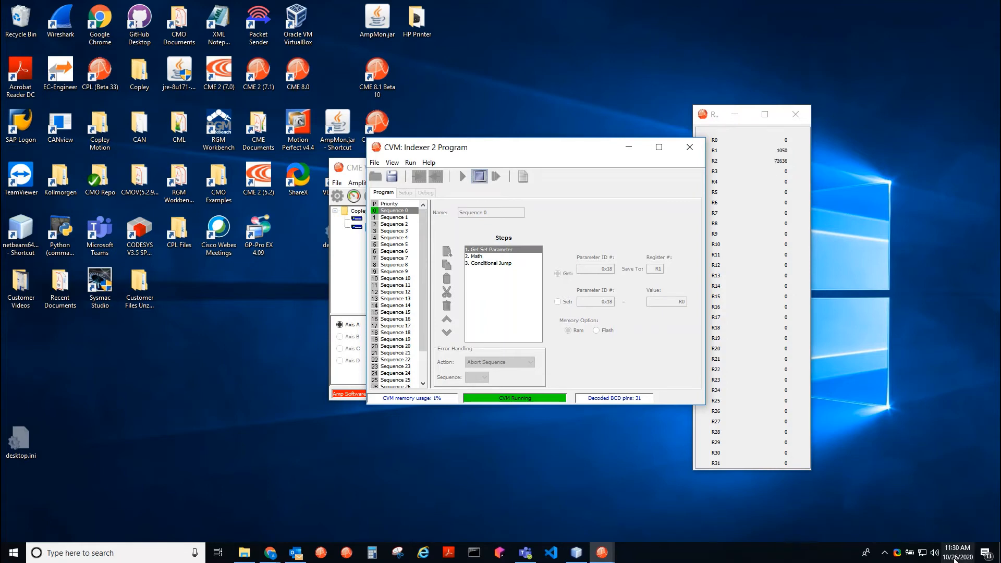
click(951, 552)
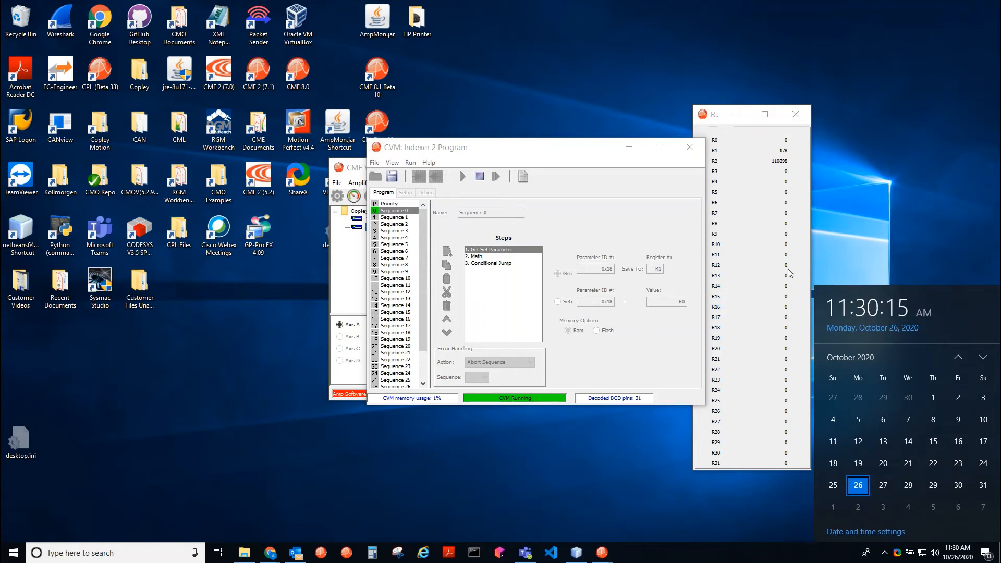
click(479, 176)
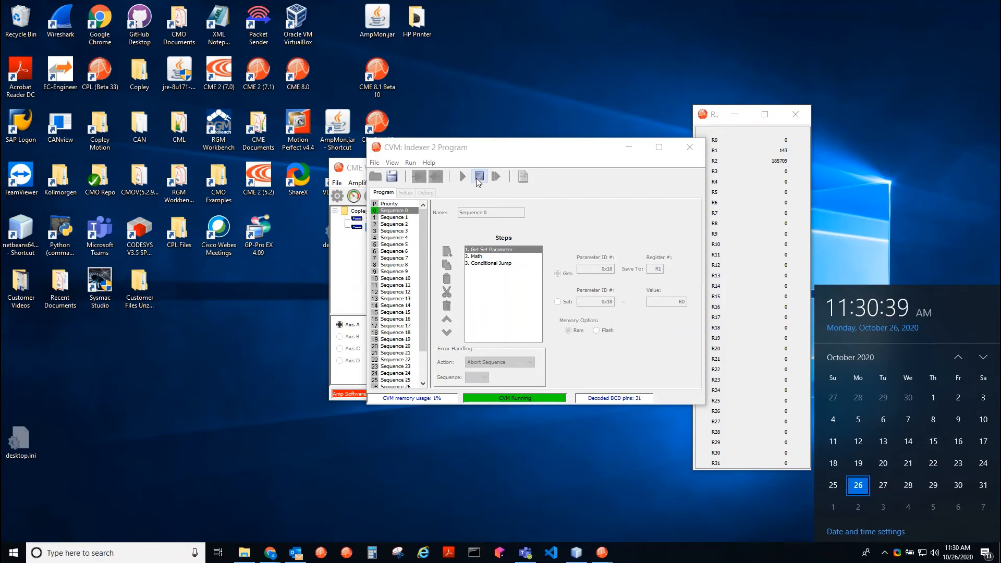
click(479, 176)
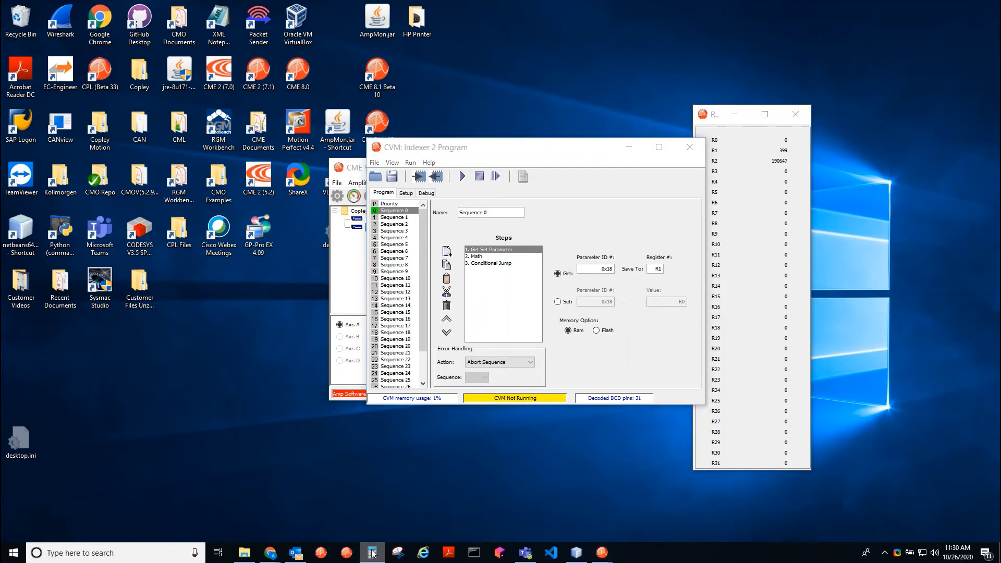
In Calculator compute 190647 ÷ 60000 = 3.17745, clear, then its reciprocal, about 0.3147 ms per loop
click(372, 553)
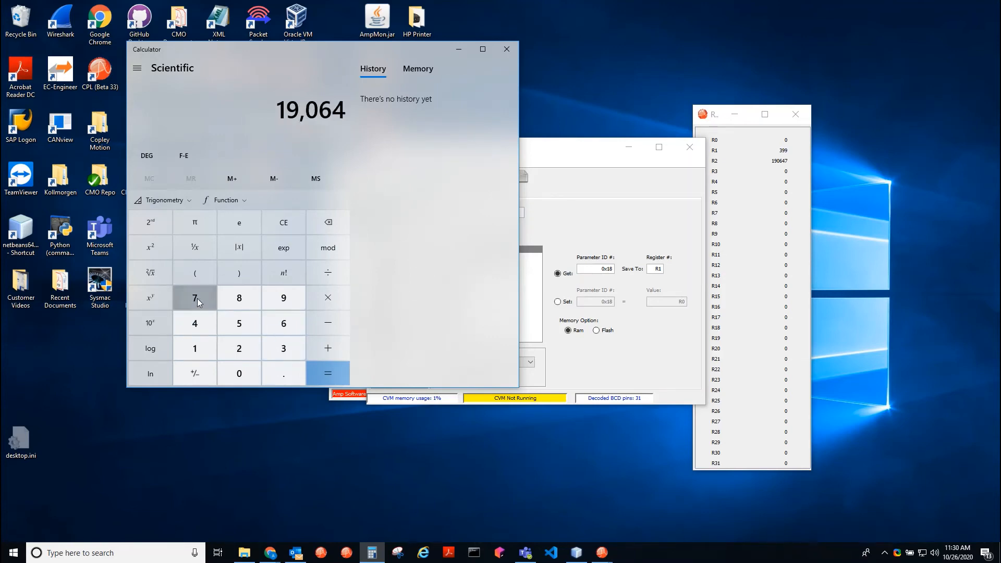
click(239, 348)
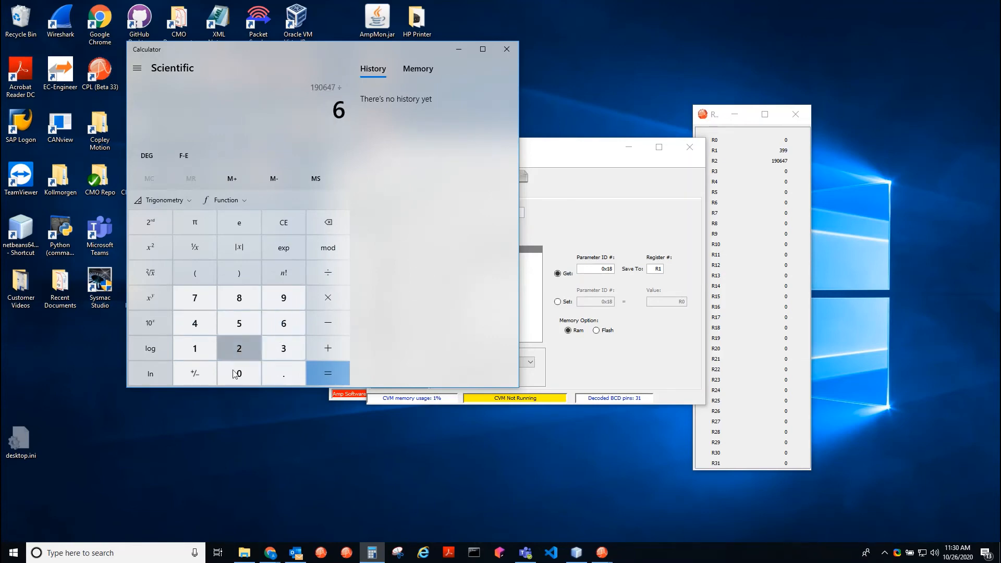
click(327, 374)
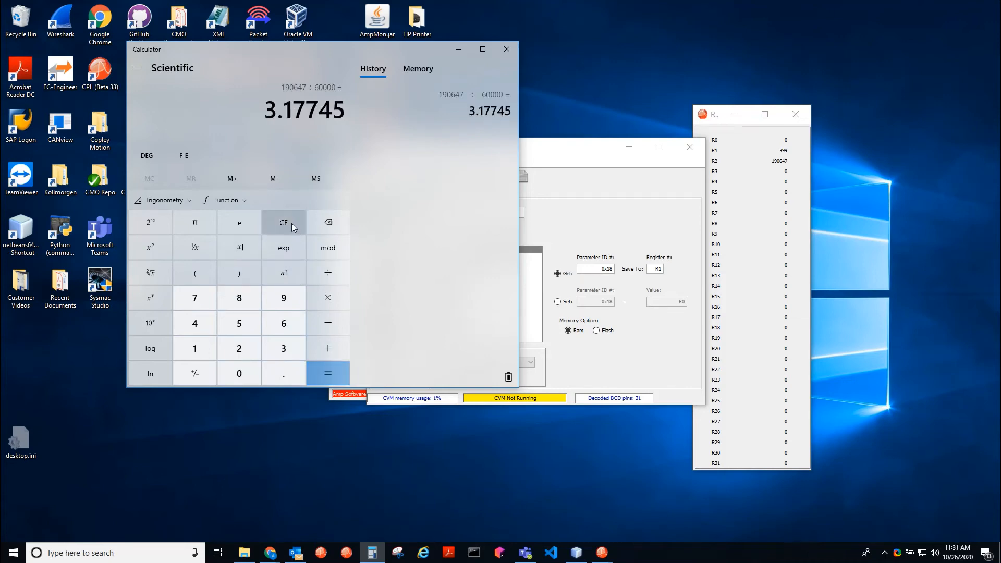
click(283, 222)
text(1 ÷)
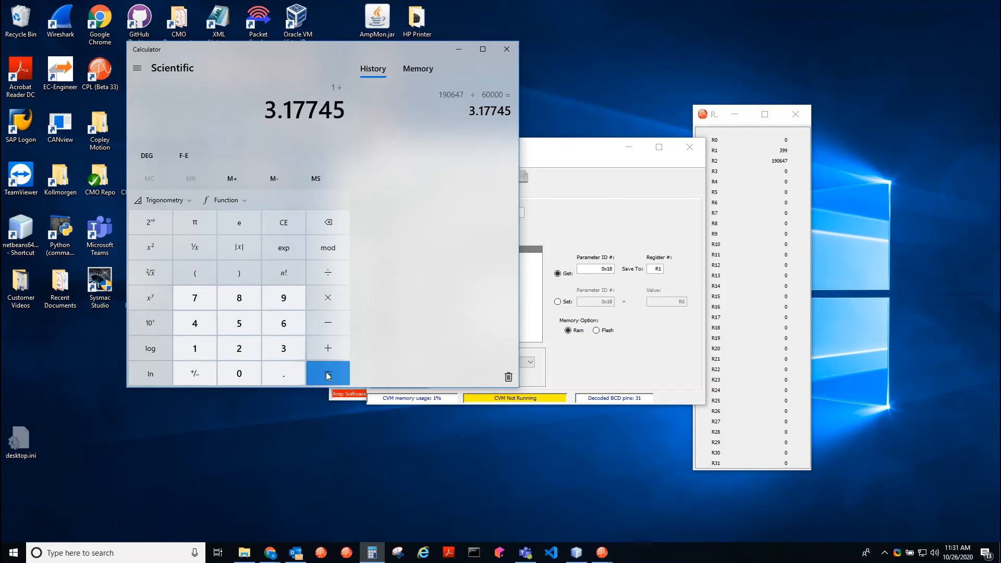
click(328, 373)
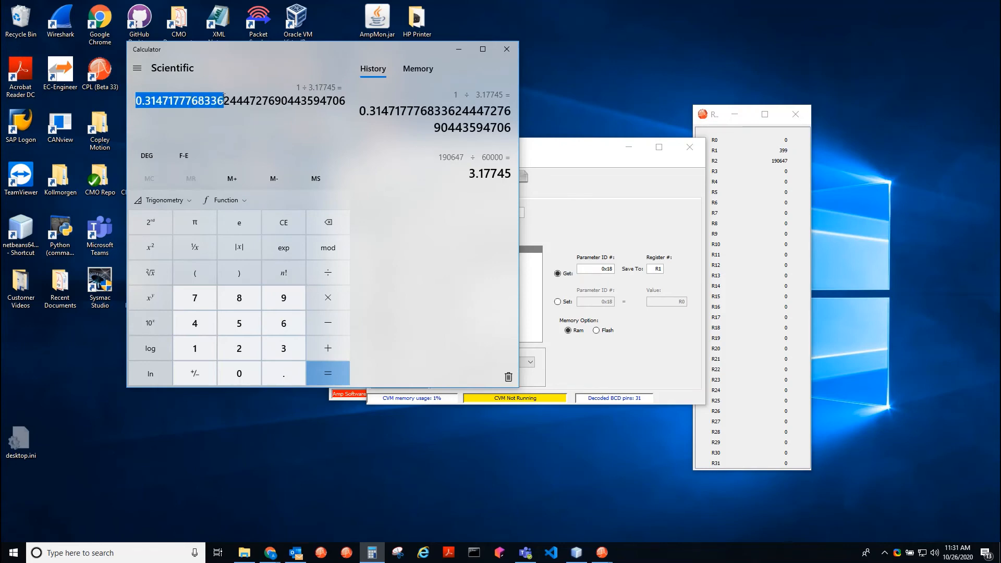
click(239, 100)
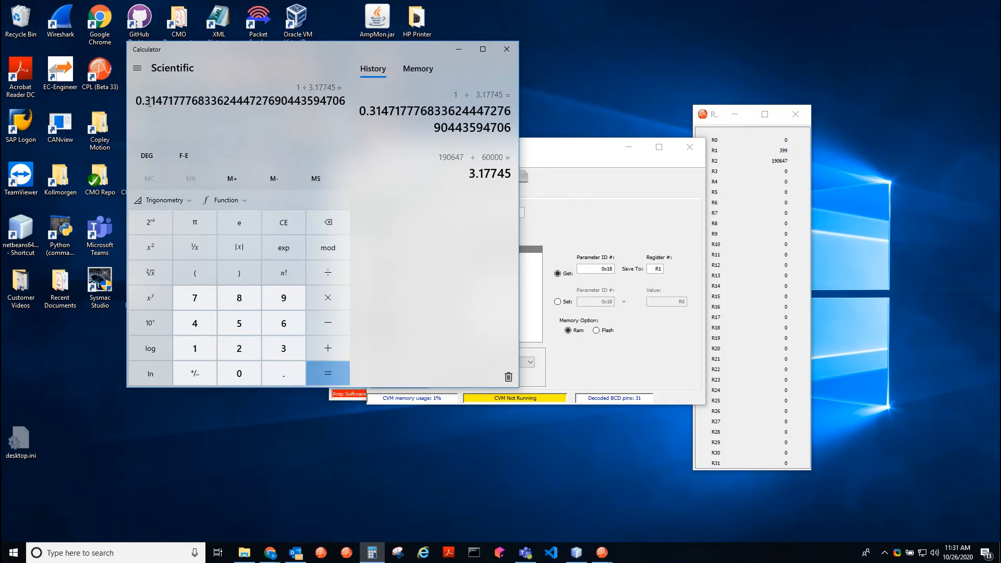
double_click(153, 101)
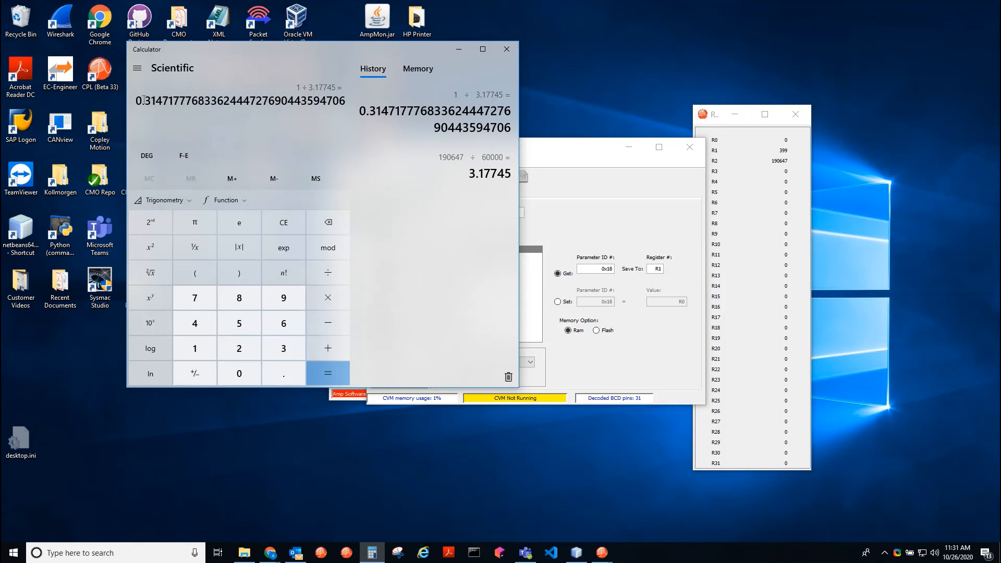
double_click(154, 100)
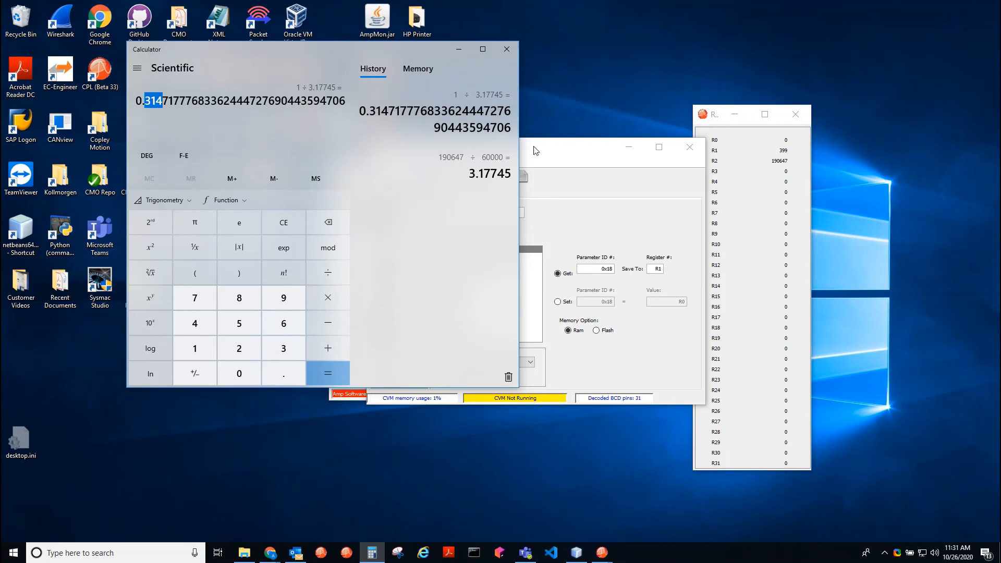
mouse_move(198, 130)
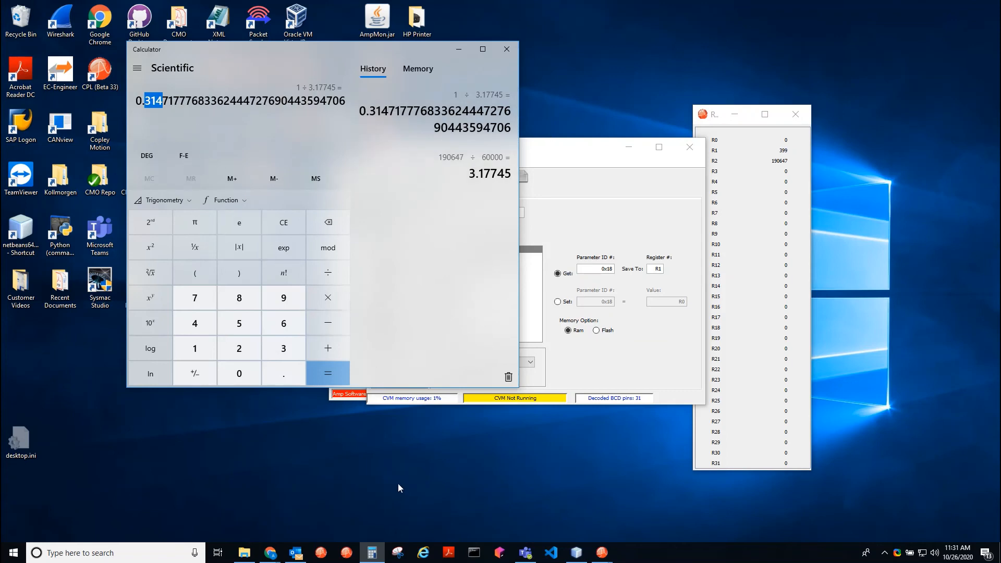
mouse_move(353, 319)
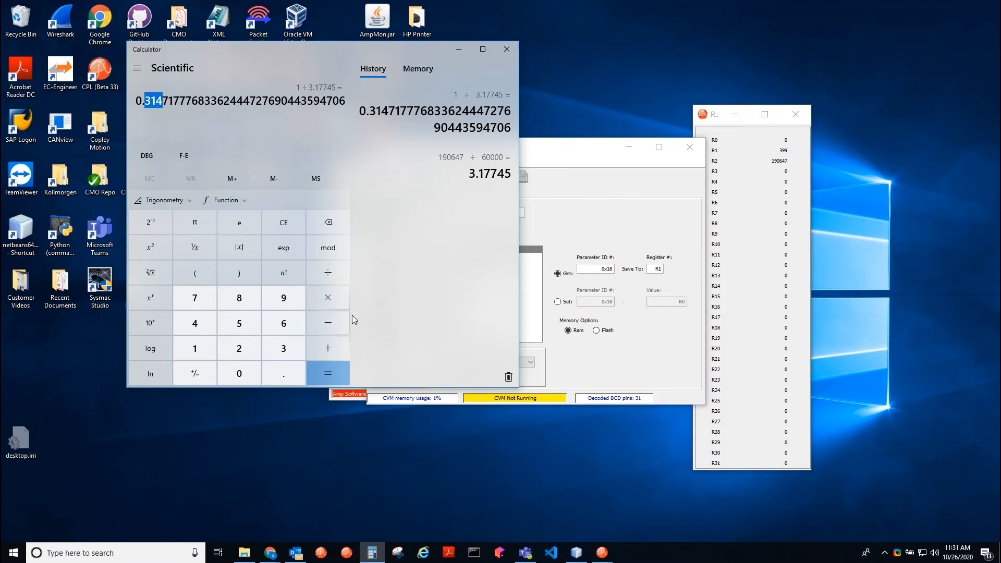
mouse_move(136, 113)
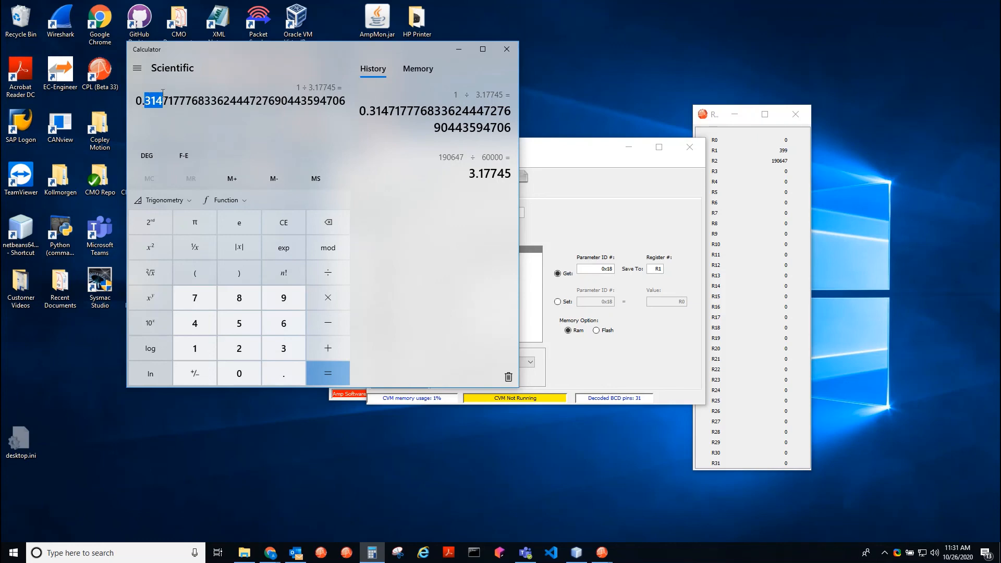
mouse_move(242, 150)
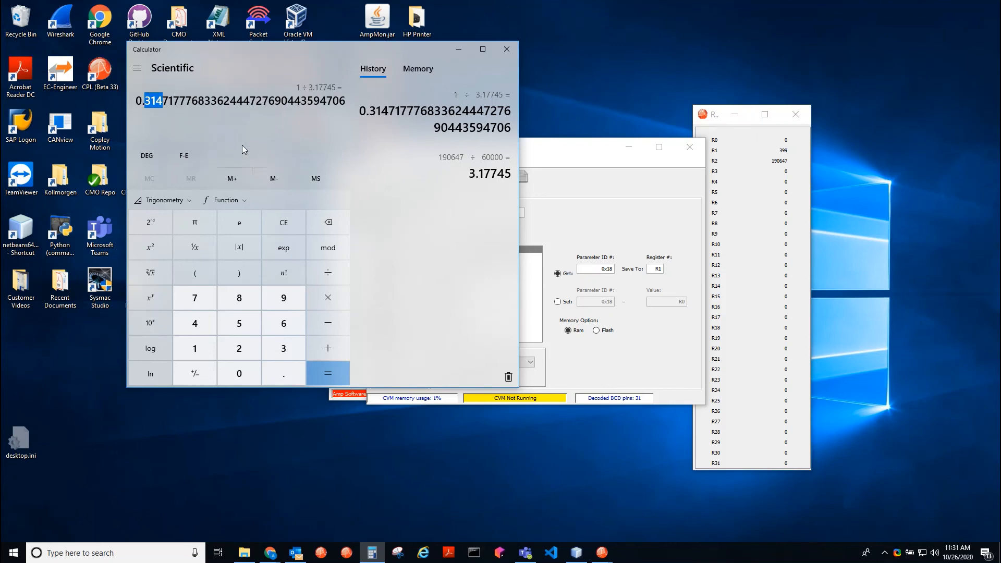
mouse_move(685, 118)
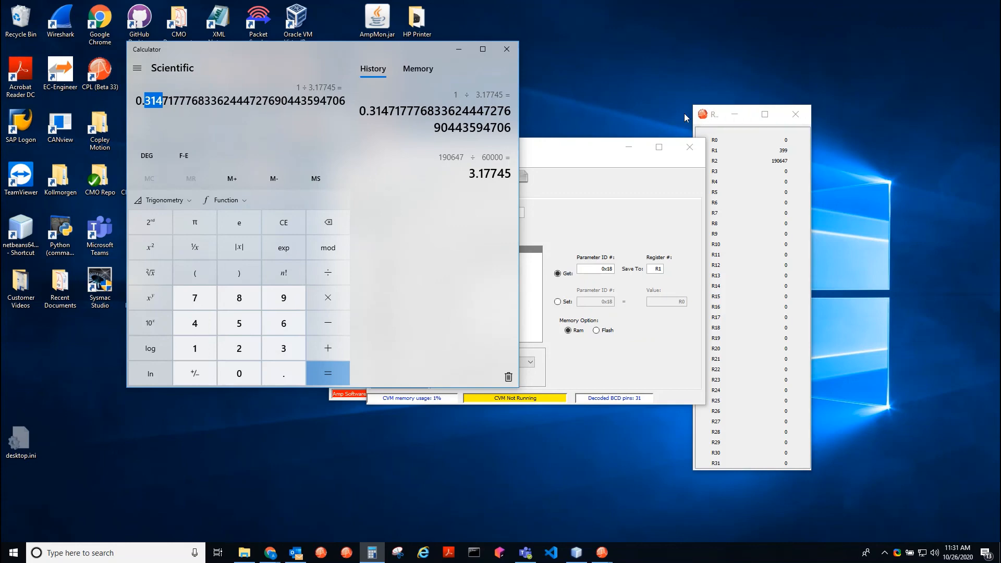
mouse_move(224, 85)
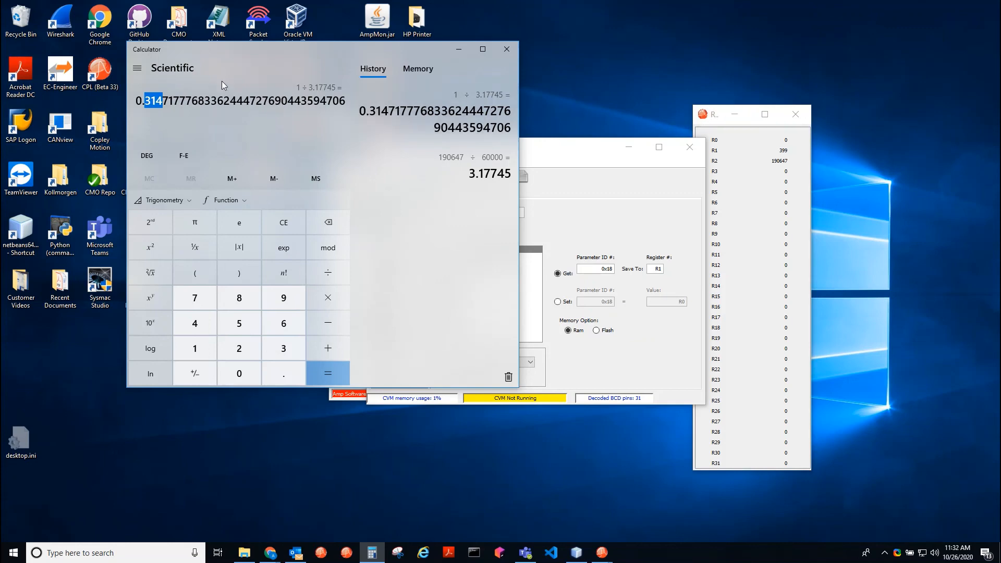